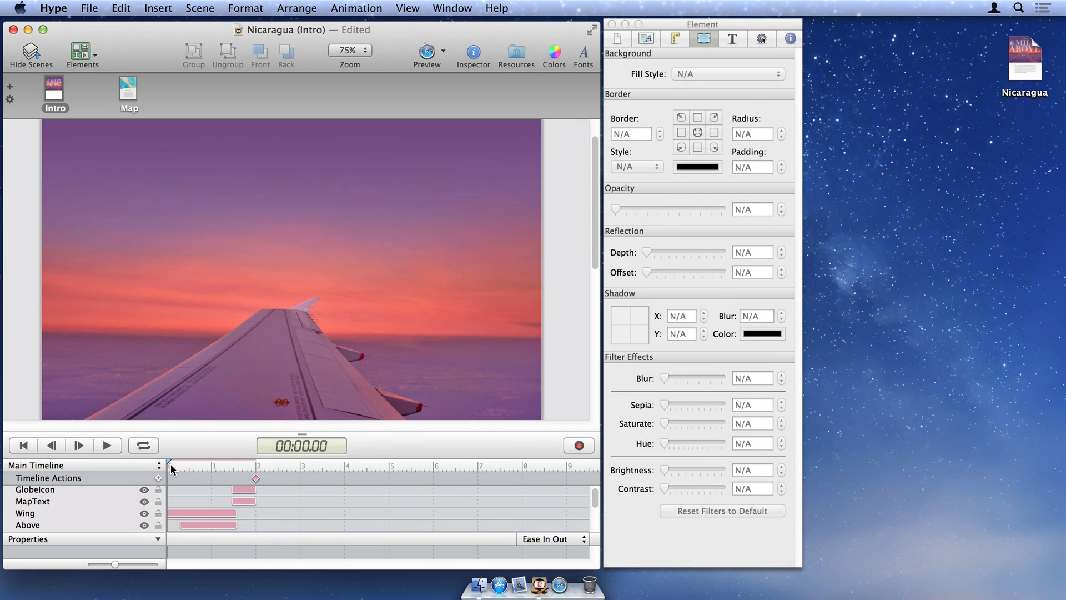
- Play the Intro scene animation through to reveal the full 6 MILES ABOVE title and Map link
{"action": "left_click", "coordinate": [106, 445]}
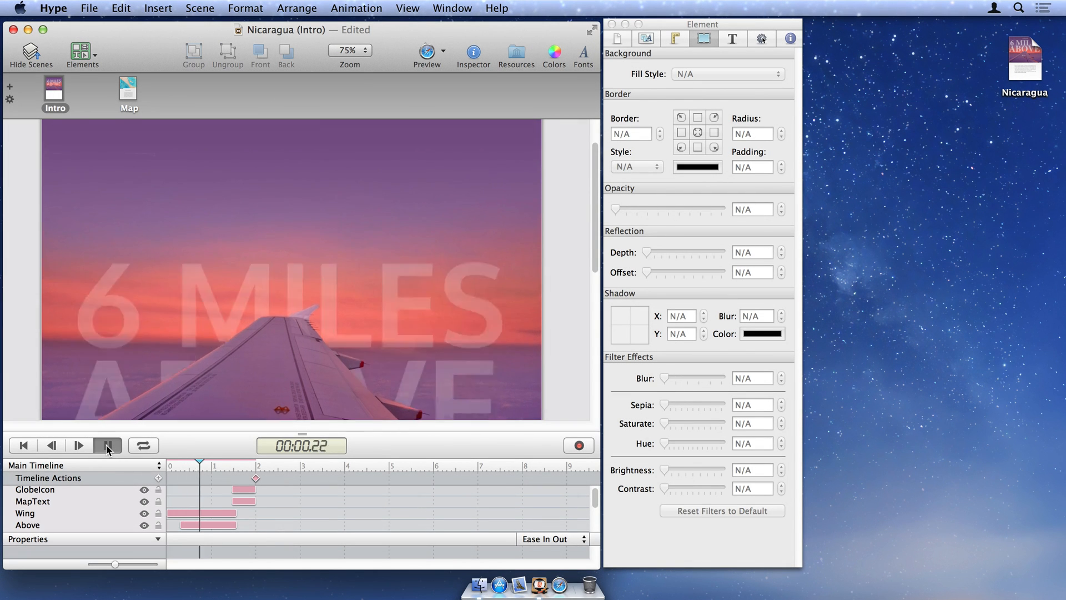
{"action": "left_click", "coordinate": [107, 445]}
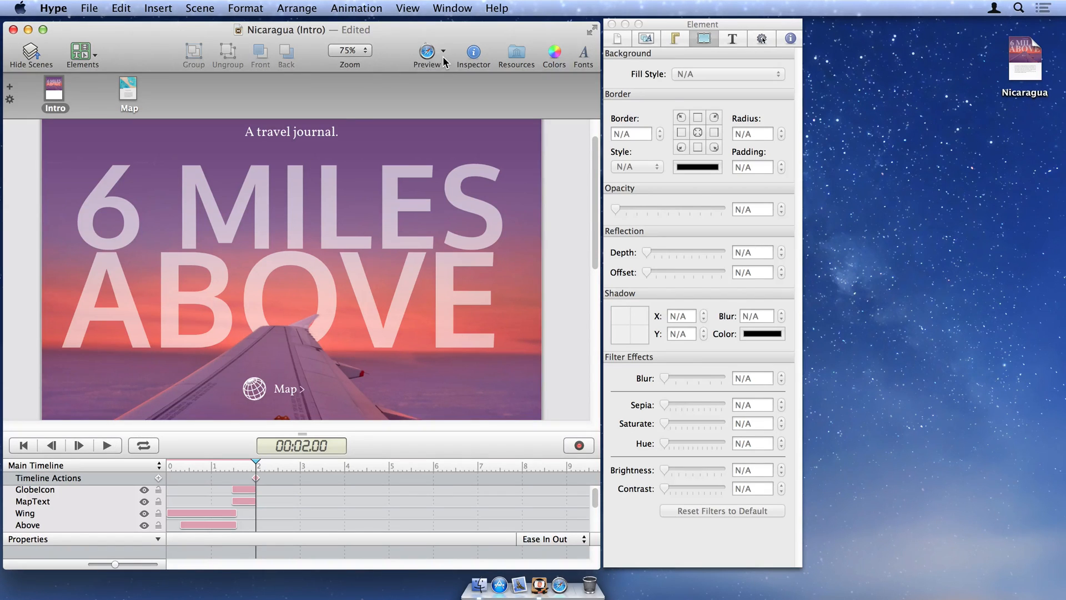
- Send the document to the iPhone via Hype Reflect from the preview destinations list
{"action": "left_click", "coordinate": [442, 51]}
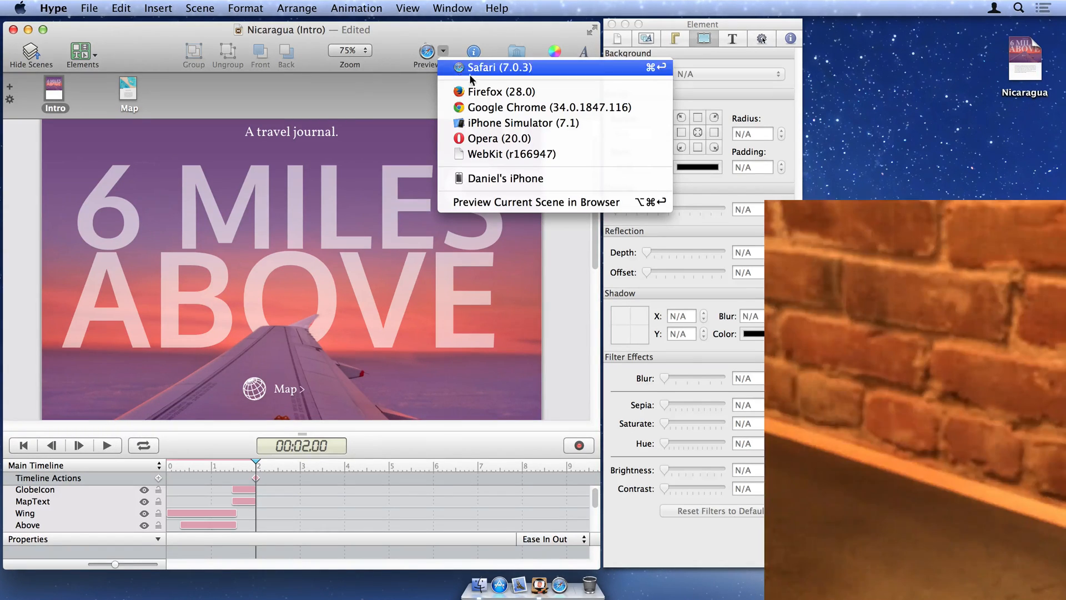
{"action": "mouse_move", "coordinate": [506, 178]}
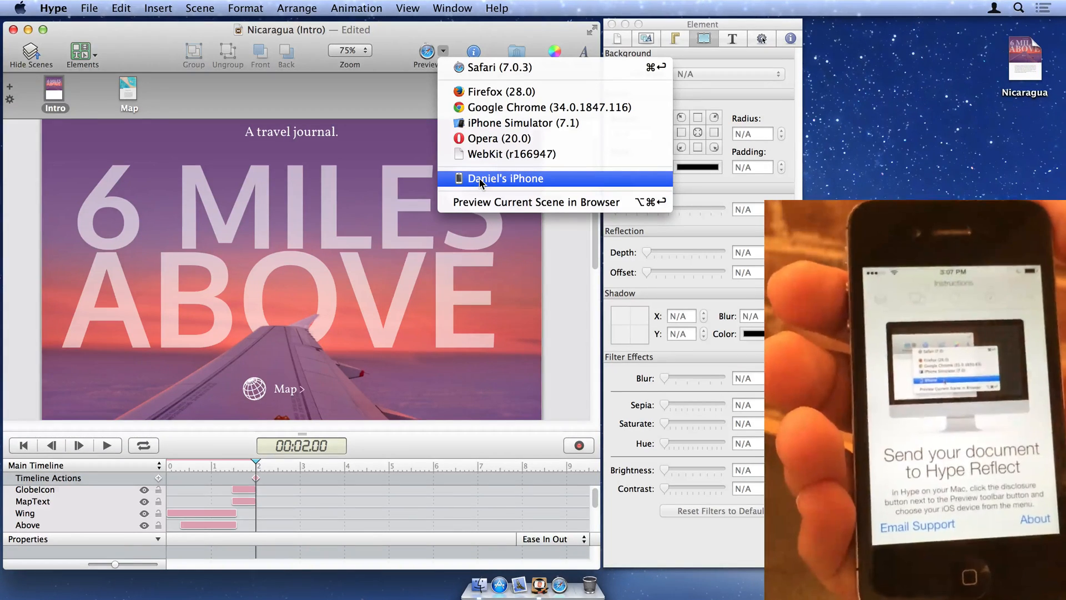
{"action": "left_click", "coordinate": [506, 178]}
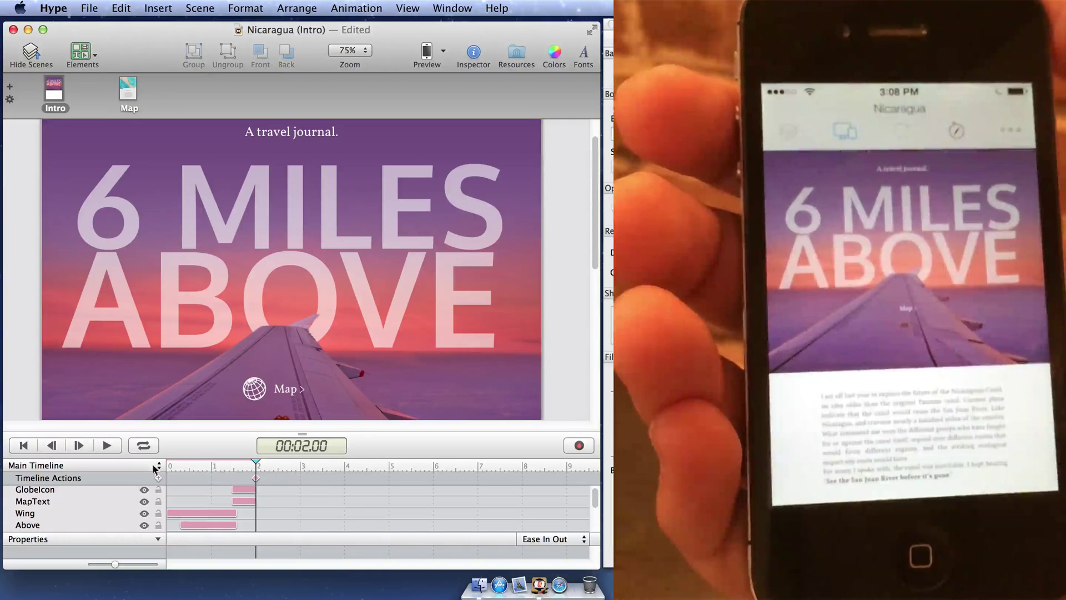
- Select the Above title element in the timeline while the preview loads in iPhone Safari
{"action": "left_click", "coordinate": [28, 525]}
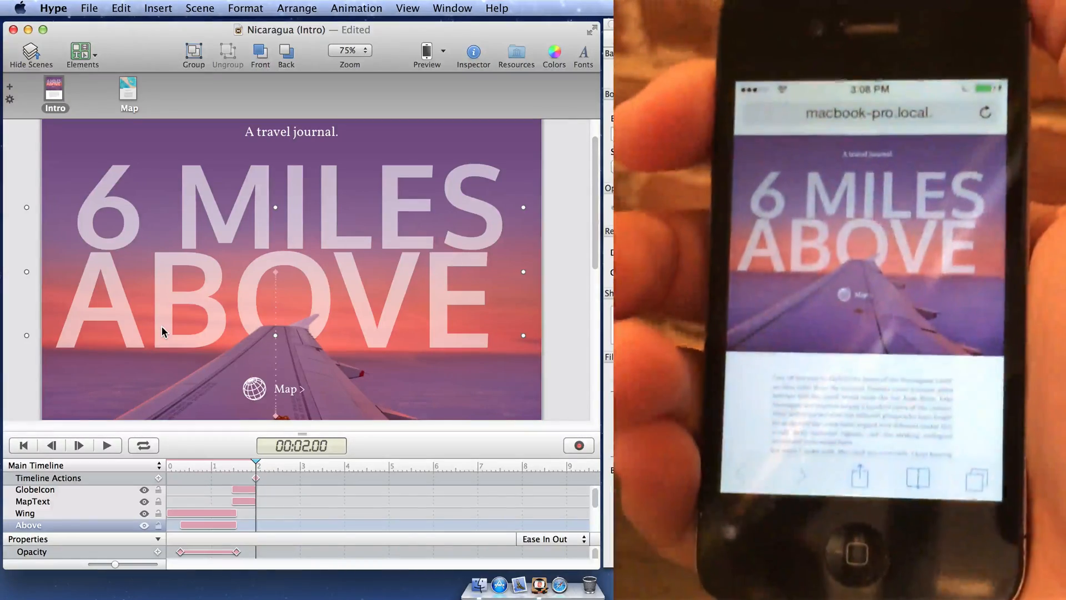
{"action": "mouse_move", "coordinate": [540, 583]}
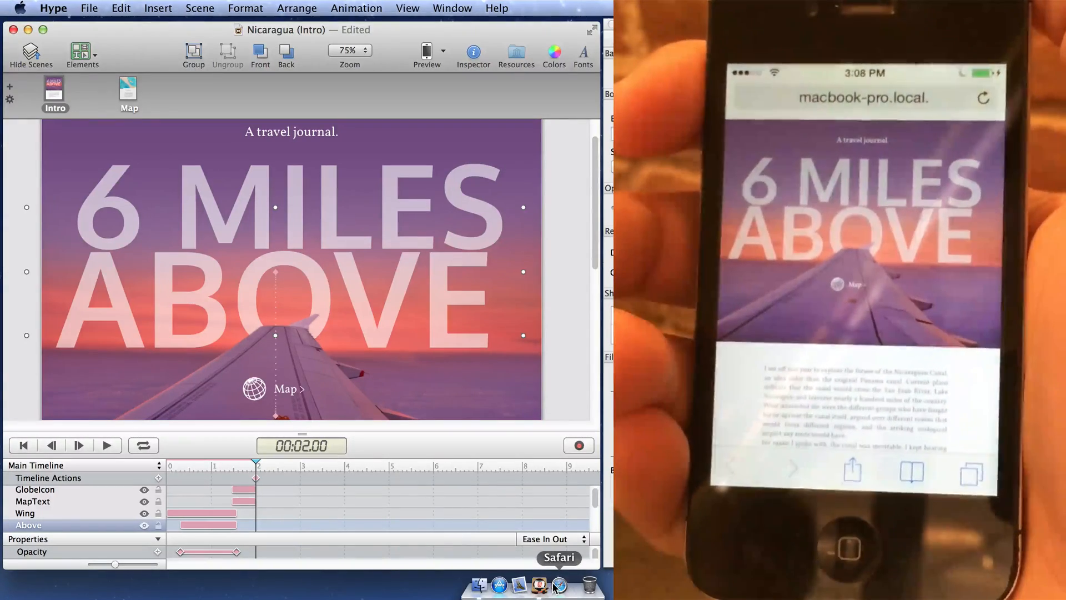
- Attach Safari's Web Inspector to the iPhone's macbook-pro.local index.html page via the Develop menu
{"action": "left_click", "coordinate": [558, 584]}
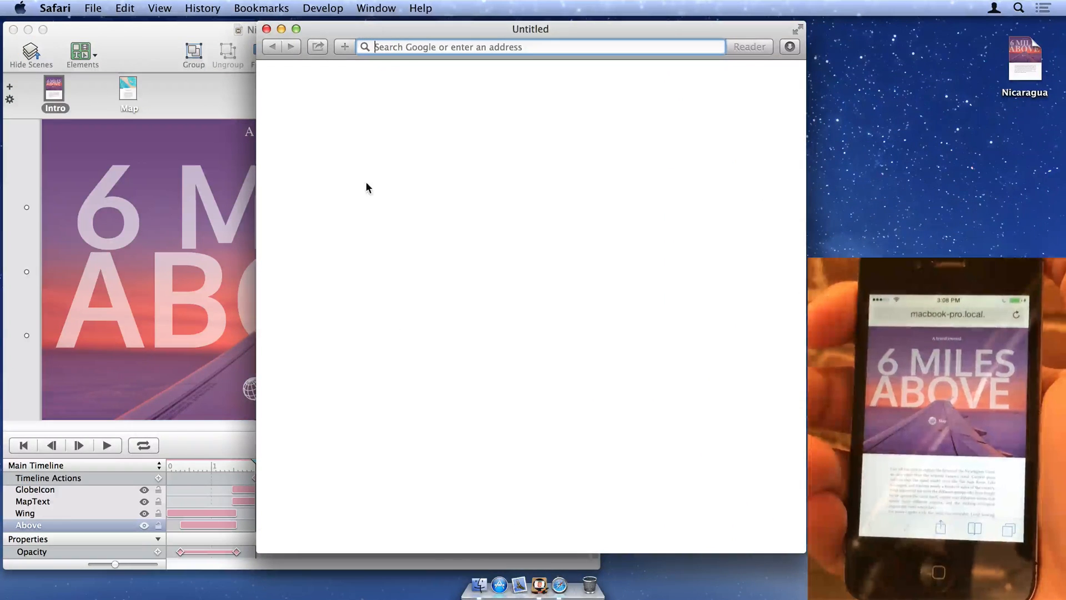
{"action": "left_click", "coordinate": [322, 8]}
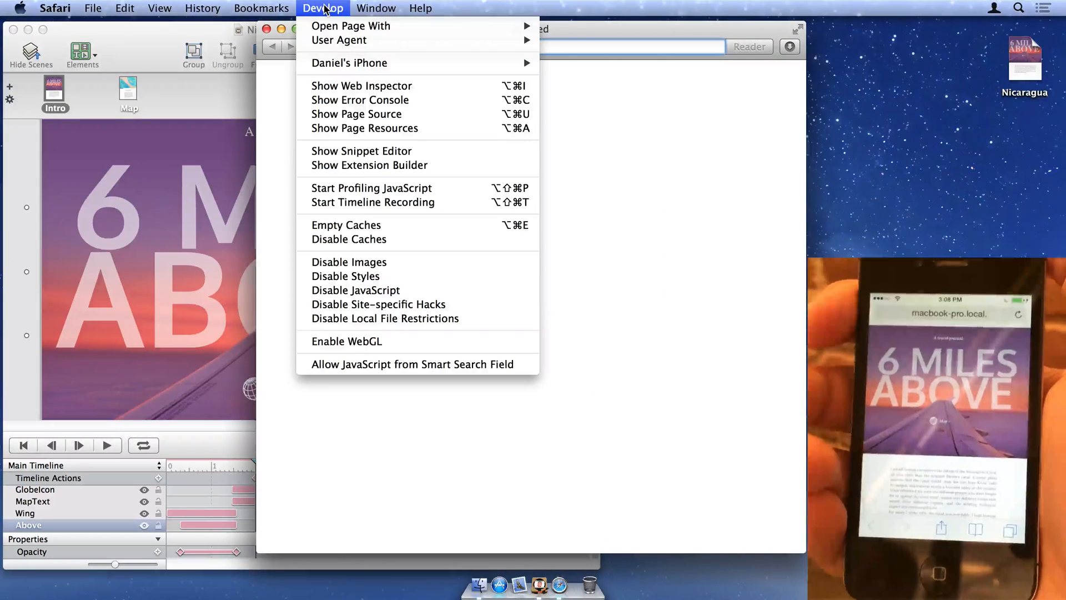
{"action": "mouse_move", "coordinate": [349, 62]}
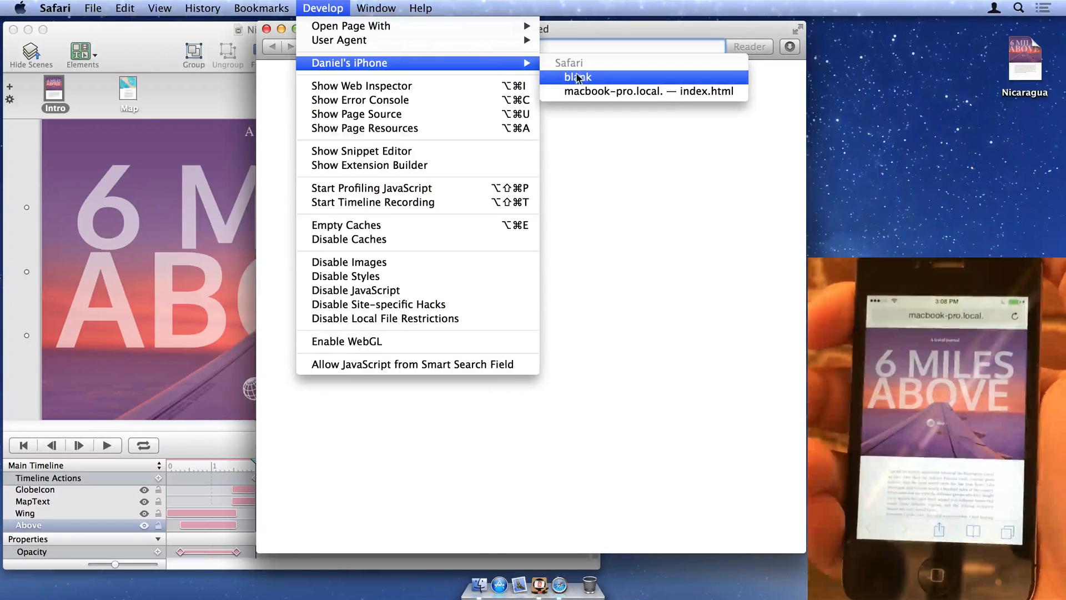
{"action": "mouse_move", "coordinate": [581, 91]}
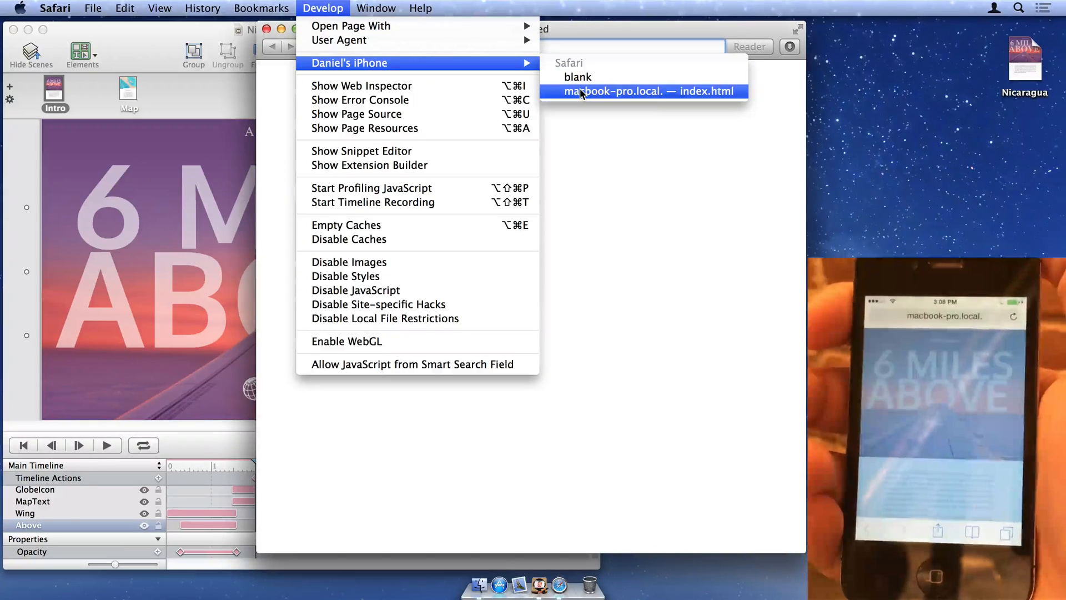
{"action": "left_click", "coordinate": [647, 91]}
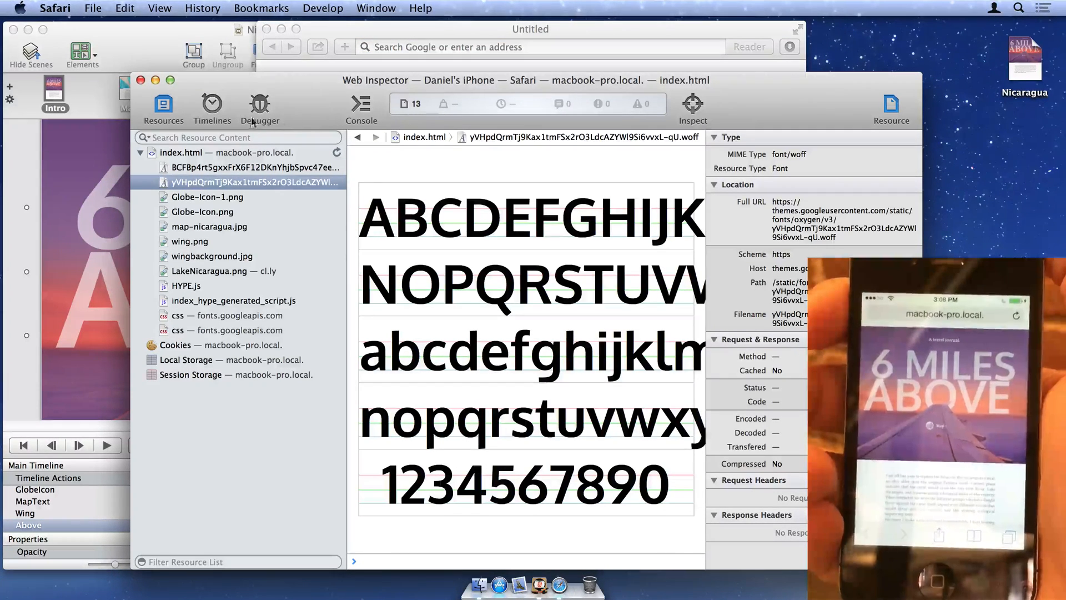
- Record the page's network timeline, then view the 900×600 wing.png image resource
{"action": "left_click", "coordinate": [211, 107]}
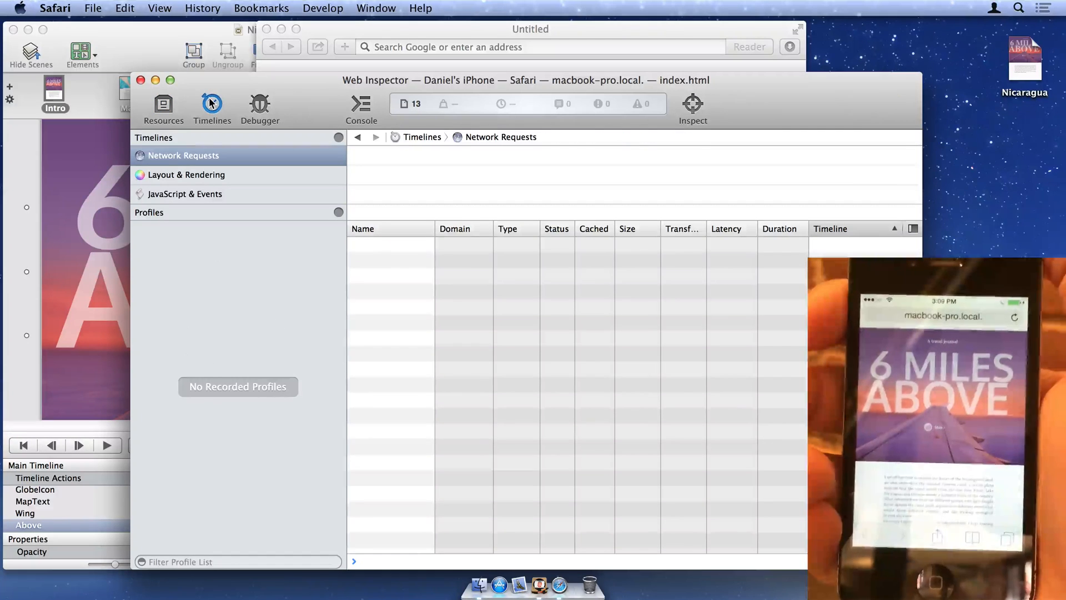
{"action": "mouse_move", "coordinate": [211, 104]}
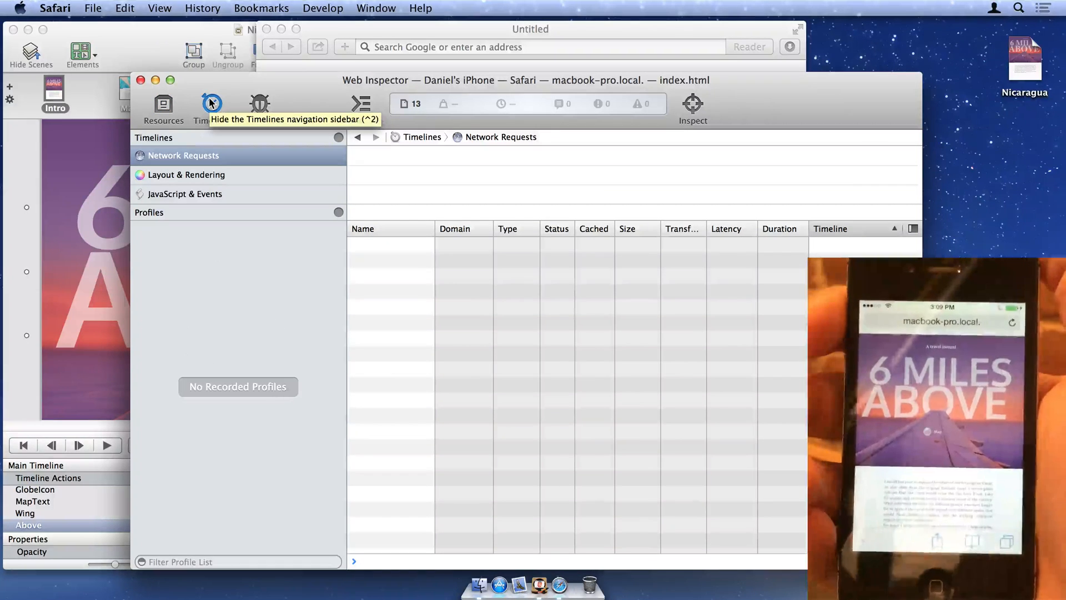
{"action": "left_click", "coordinate": [338, 138]}
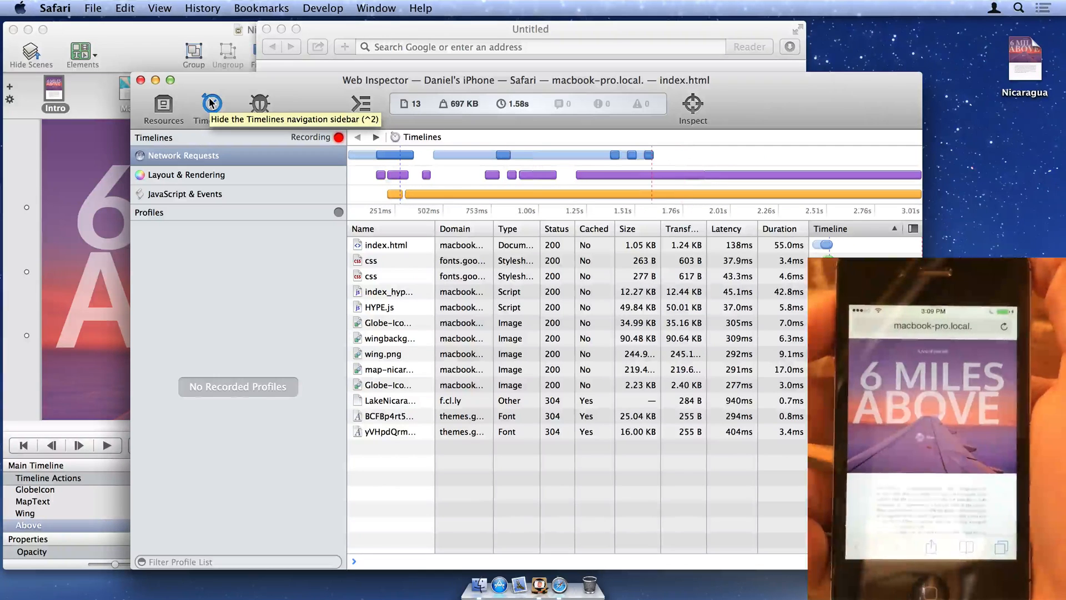
{"action": "left_click", "coordinate": [338, 137]}
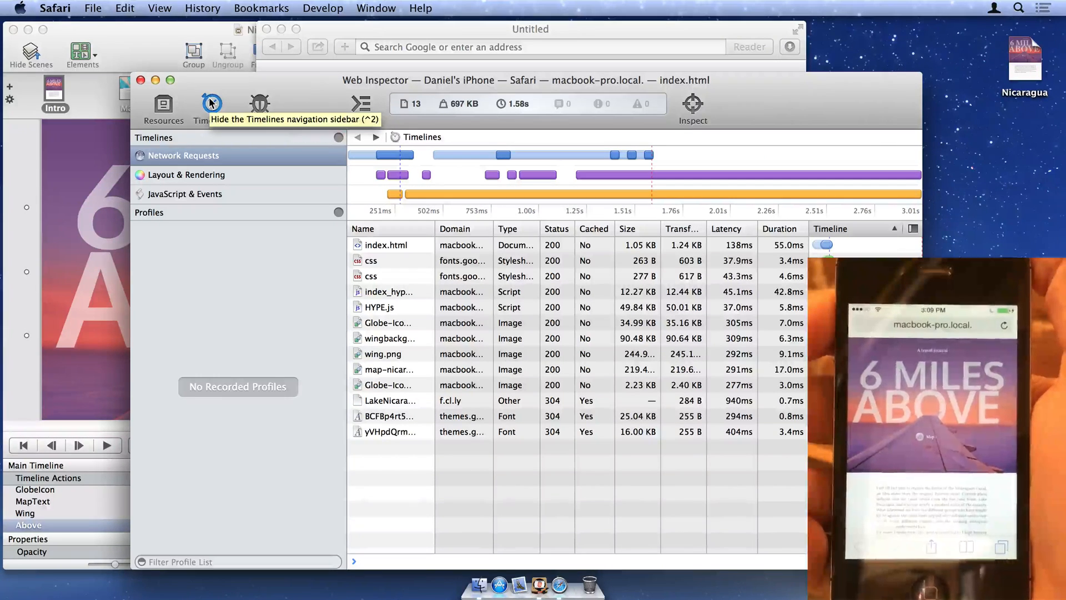
{"action": "left_click", "coordinate": [162, 109]}
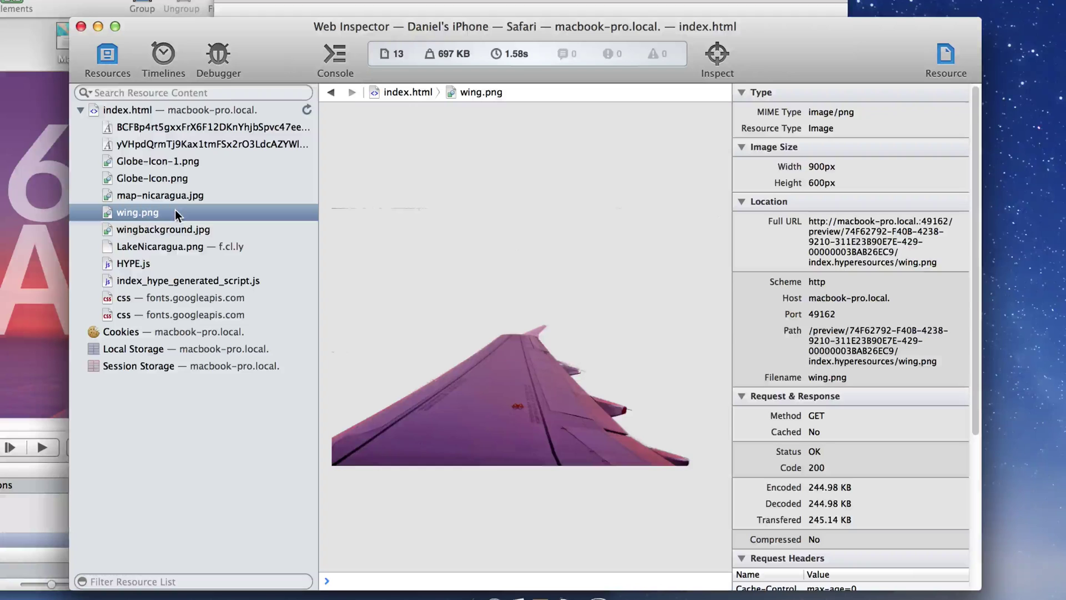
{"action": "mouse_move", "coordinate": [148, 148]}
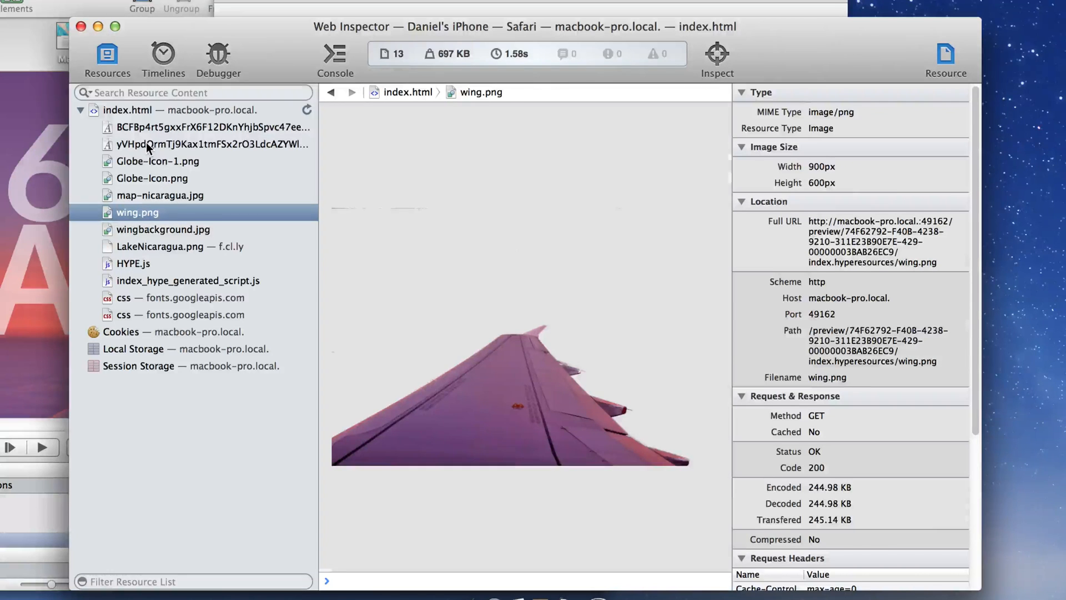
- Preview the .woff web font, revisit the network requests, and show the page's empty JavaScript console
{"action": "left_click", "coordinate": [212, 144]}
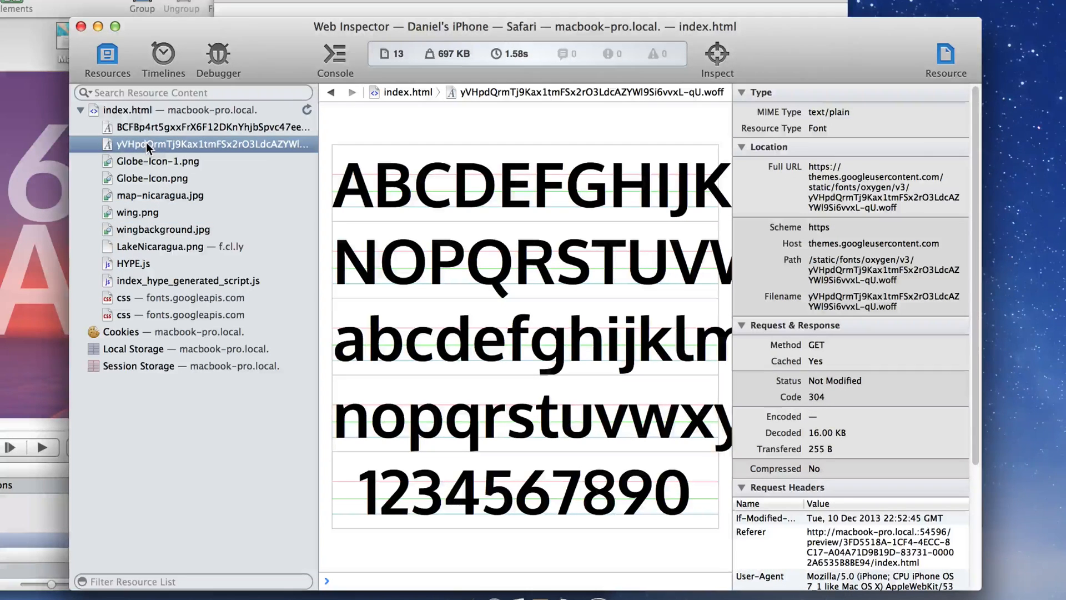
{"action": "mouse_move", "coordinate": [161, 119]}
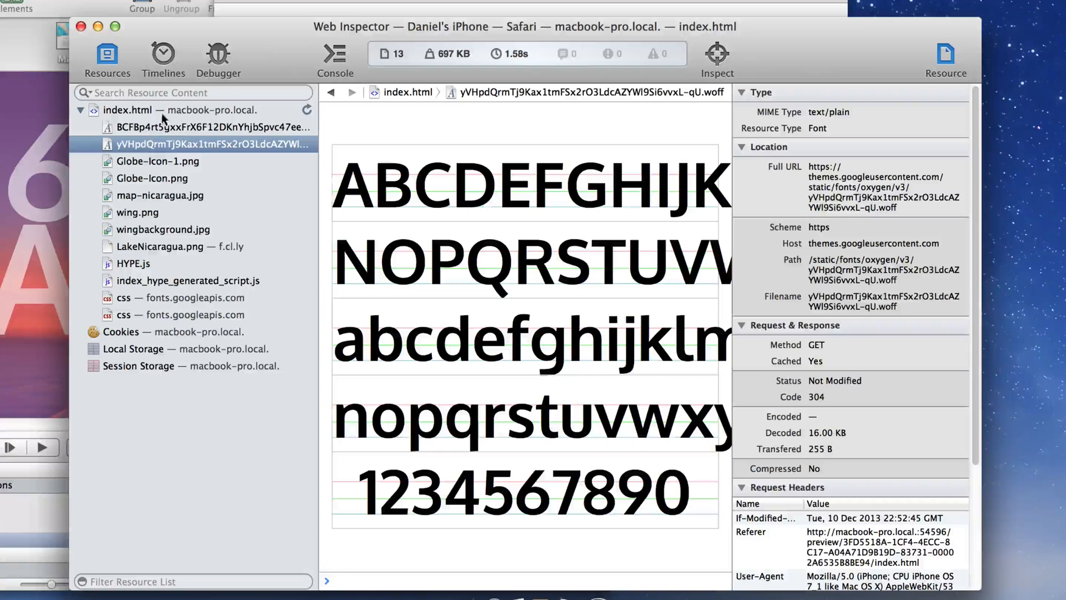
{"action": "left_click", "coordinate": [162, 58]}
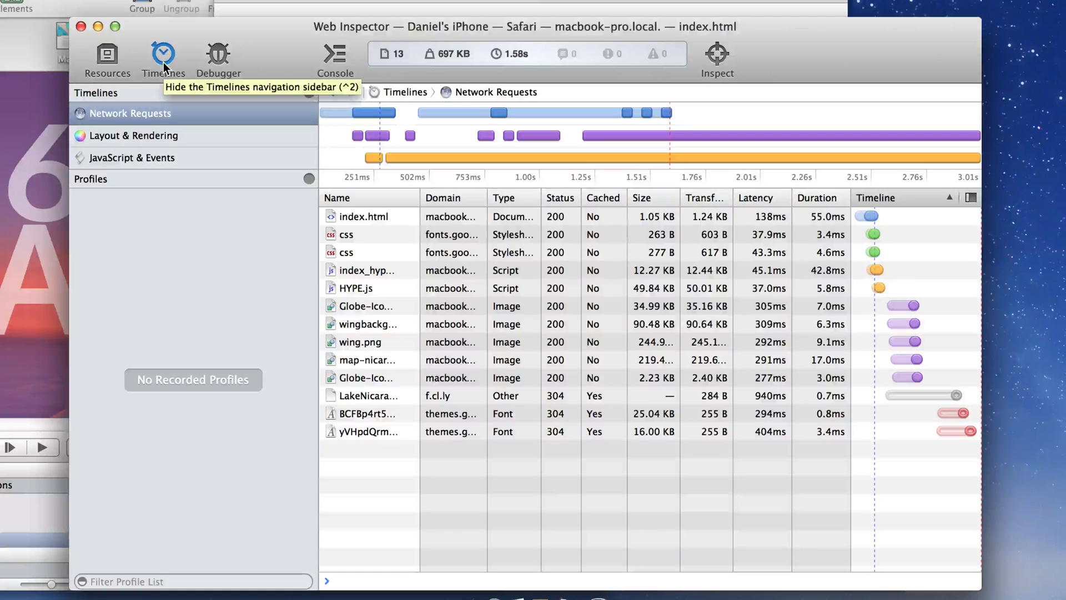
{"action": "left_click", "coordinate": [335, 57]}
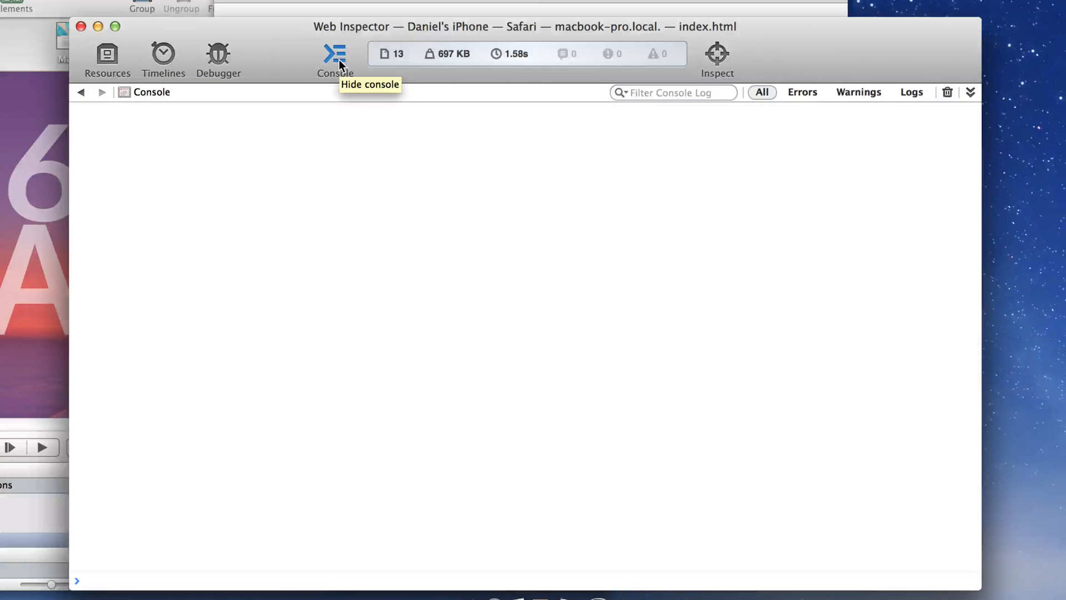